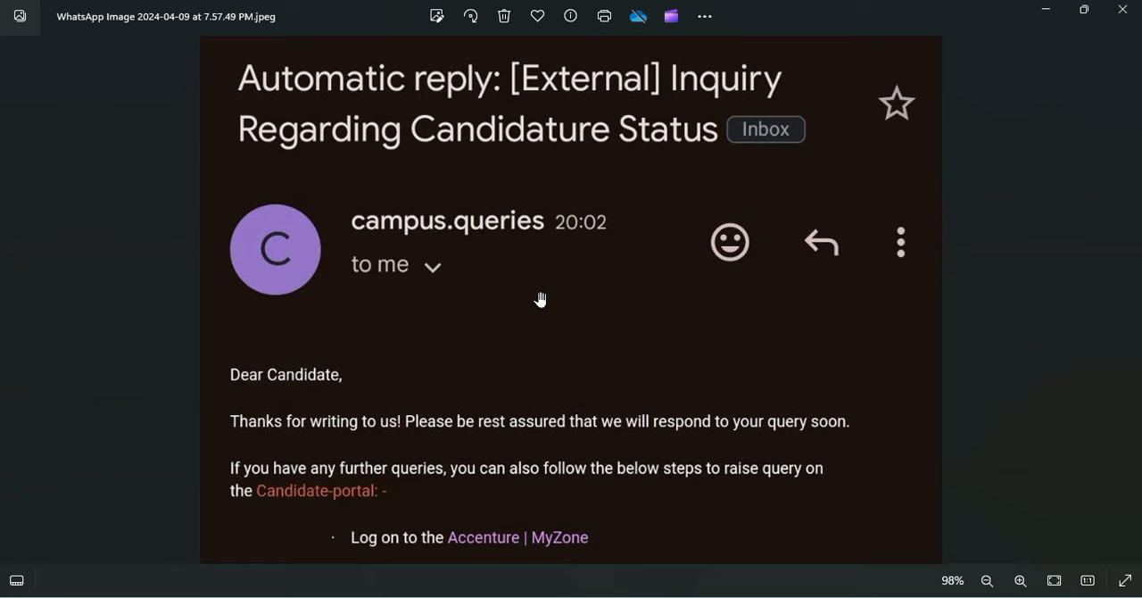
{"action": "scroll", "scroll_direction": "down", "scroll_amount": 3}
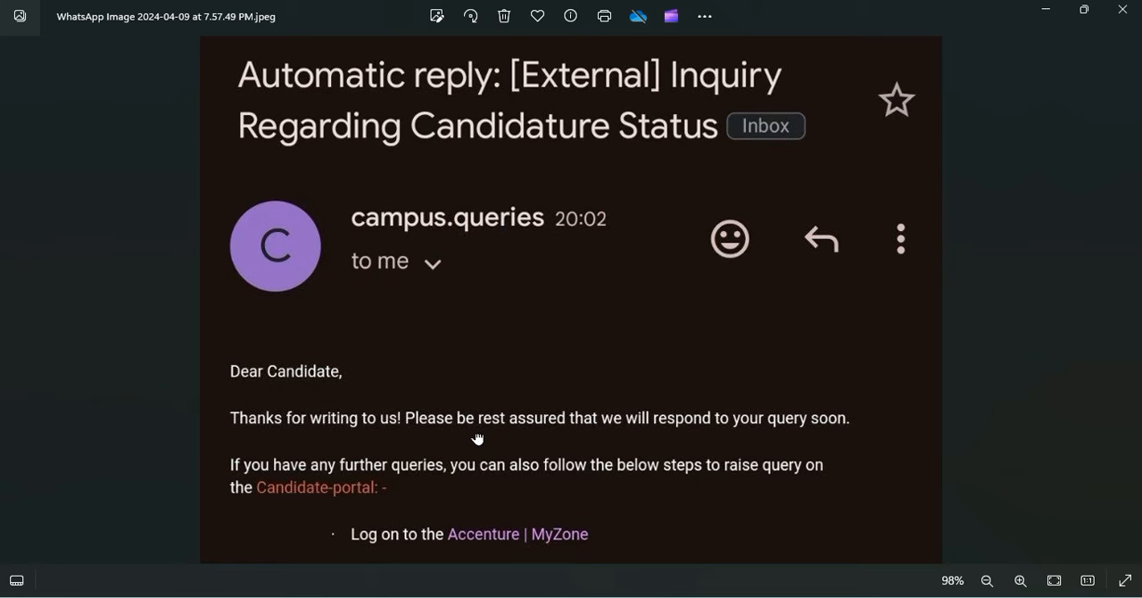
{"action": "scroll", "scroll_direction": "down", "scroll_amount": 3}
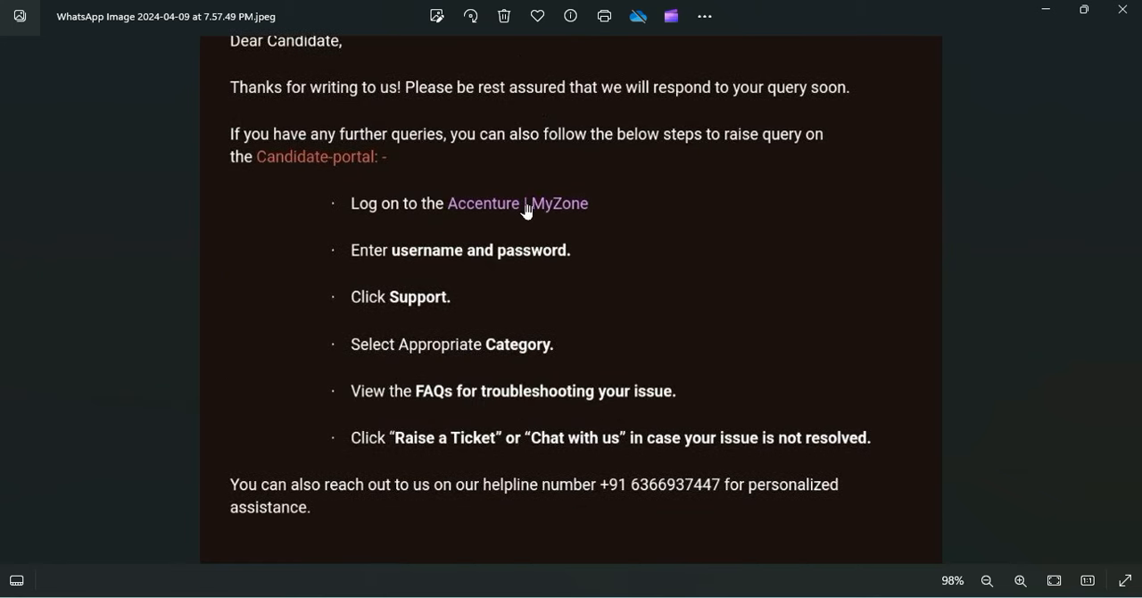
{"action": "mouse_move", "coordinate": [546, 204]}
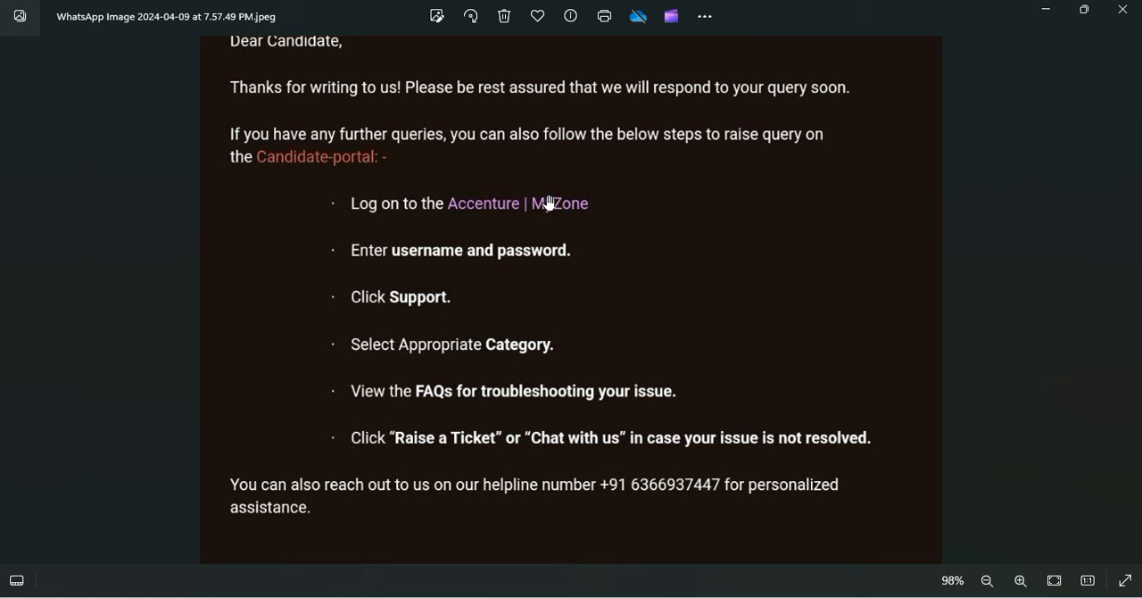
{"action": "mouse_move", "coordinate": [587, 247]}
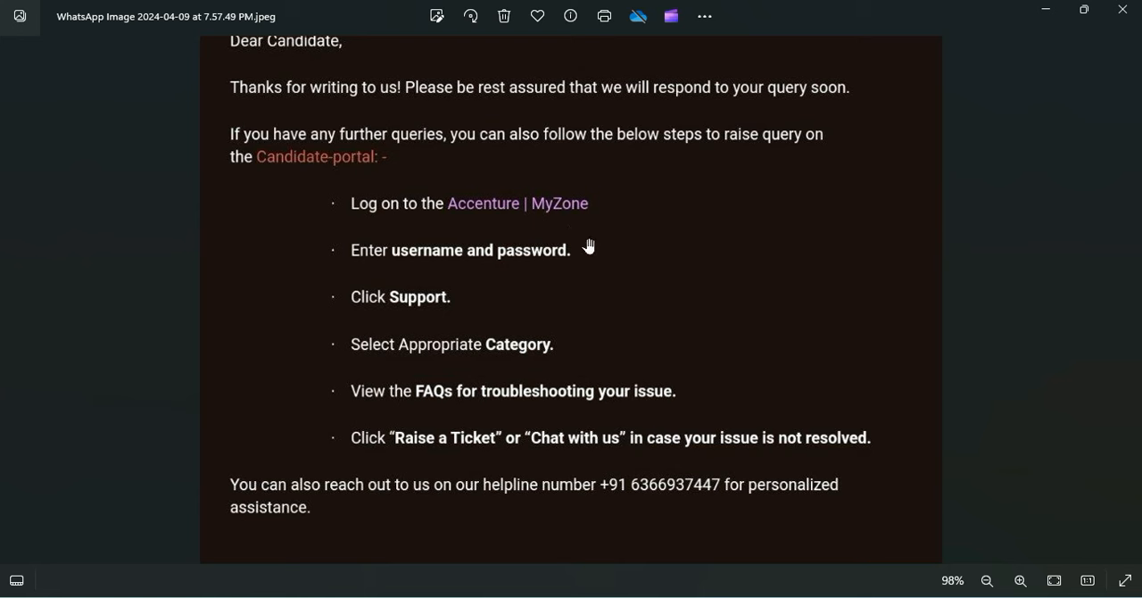
{"action": "mouse_move", "coordinate": [560, 375]}
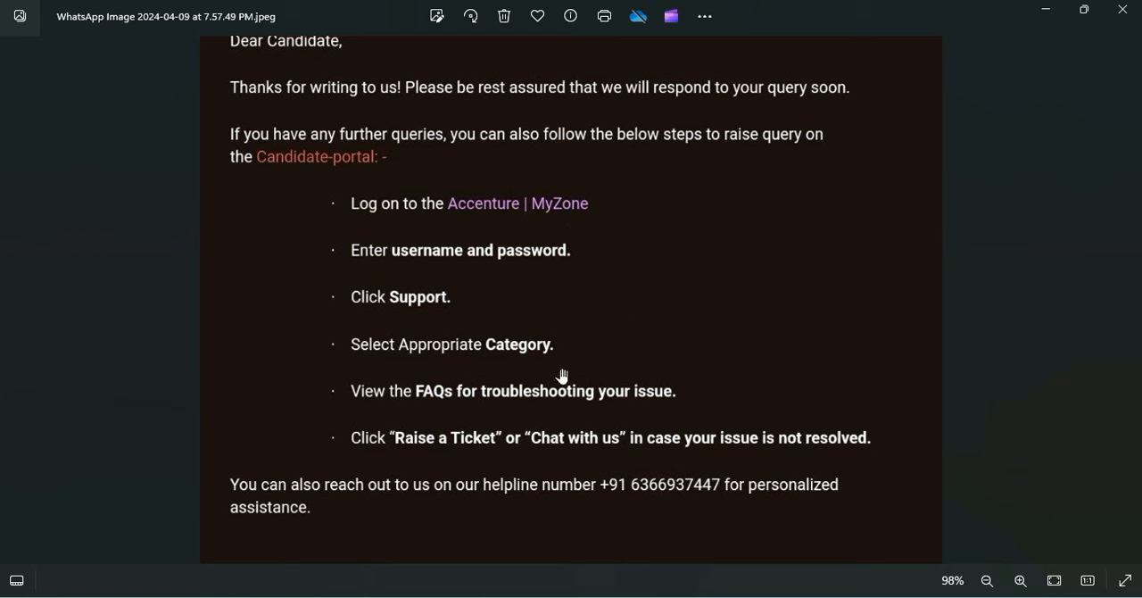
{"action": "mouse_move", "coordinate": [373, 257]}
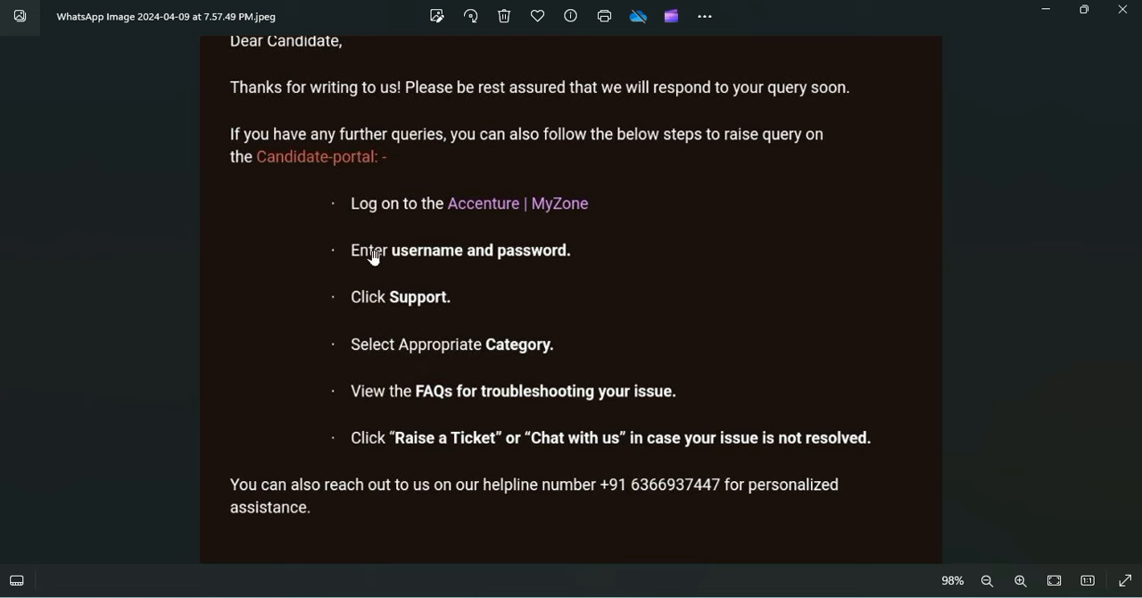
{"action": "mouse_move", "coordinate": [407, 348]}
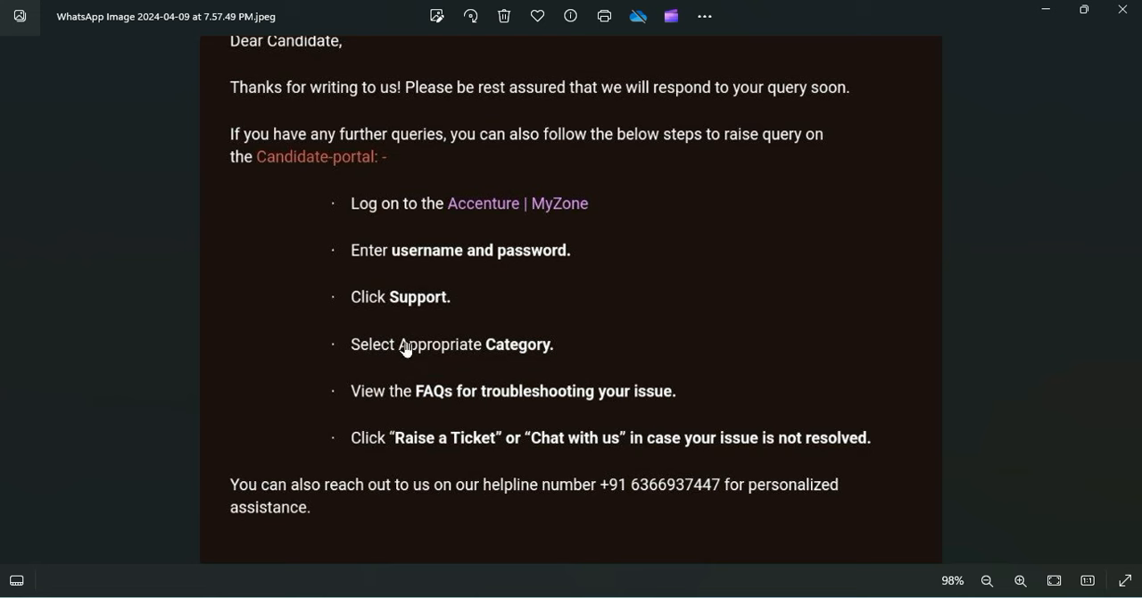
{"action": "mouse_move", "coordinate": [504, 364]}
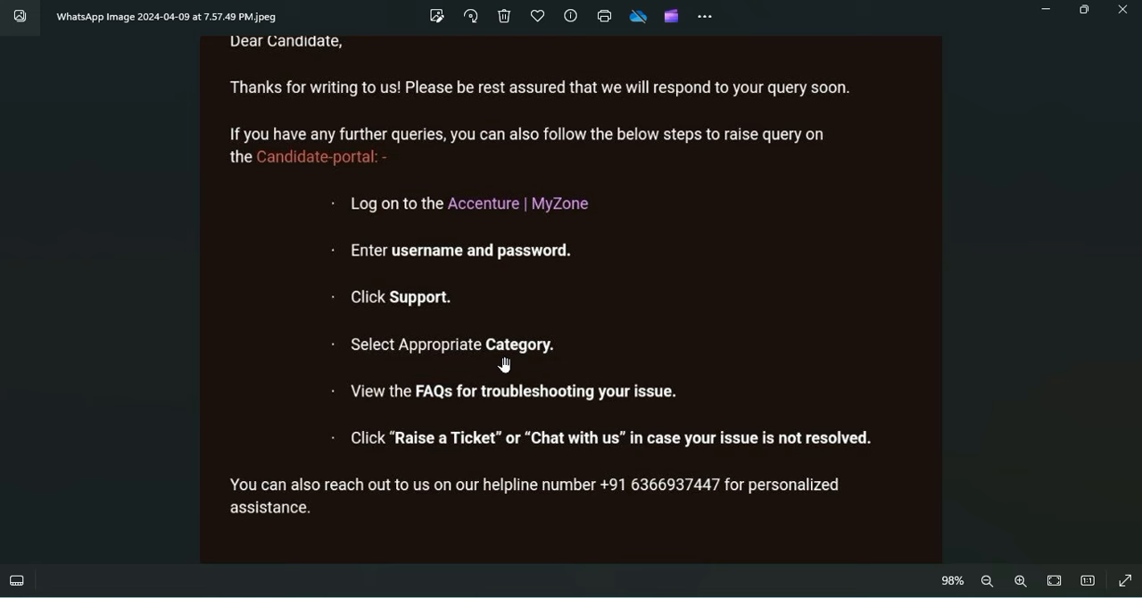
{"action": "mouse_move", "coordinate": [396, 434]}
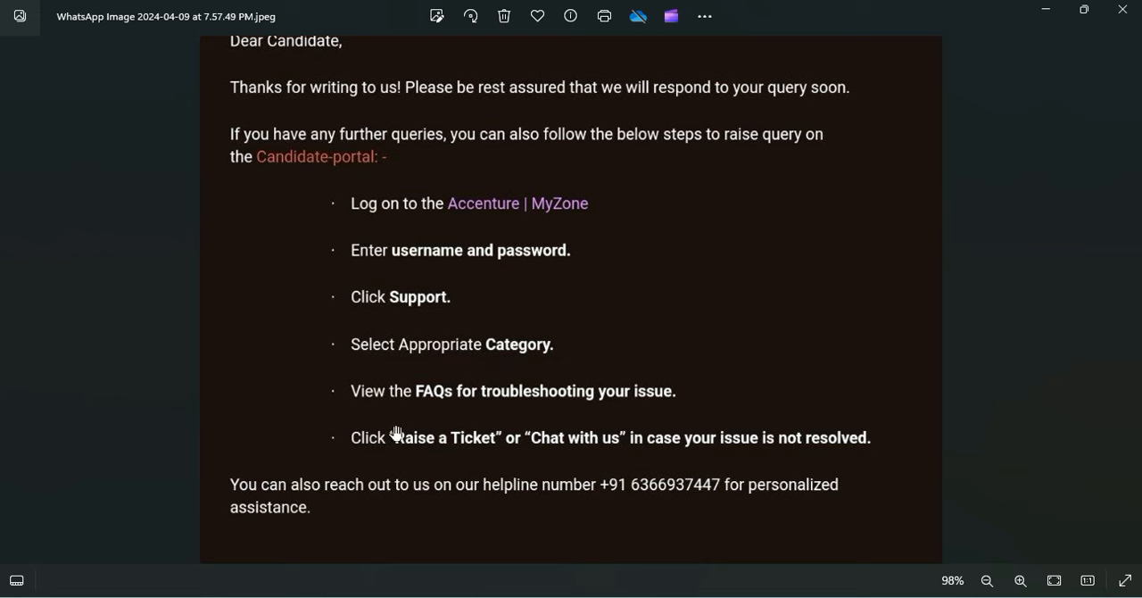
{"action": "mouse_move", "coordinate": [664, 414]}
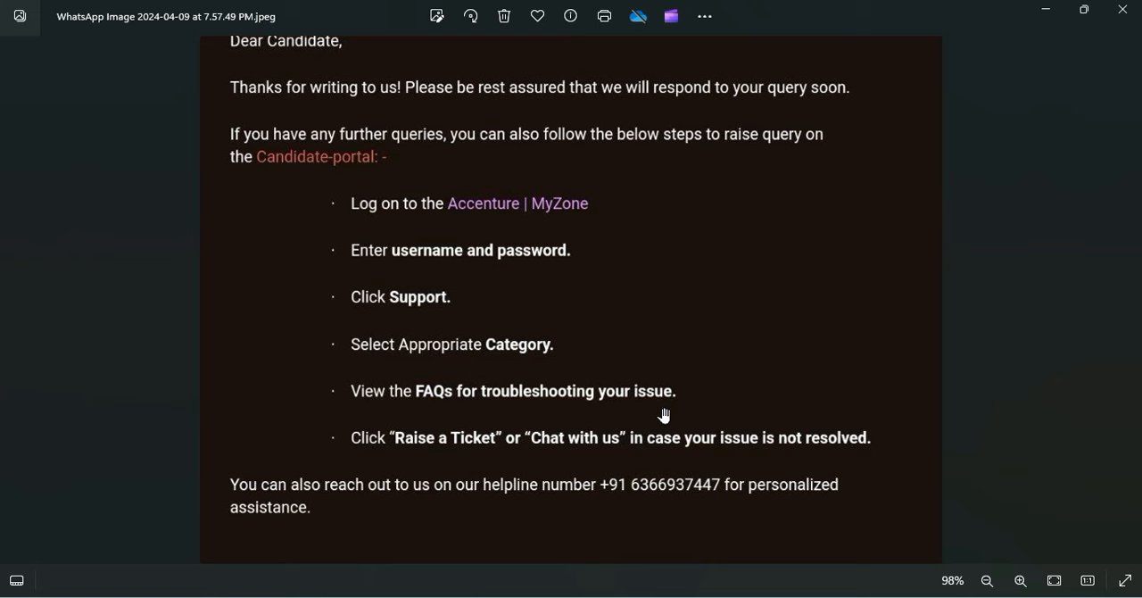
{"action": "mouse_move", "coordinate": [389, 404]}
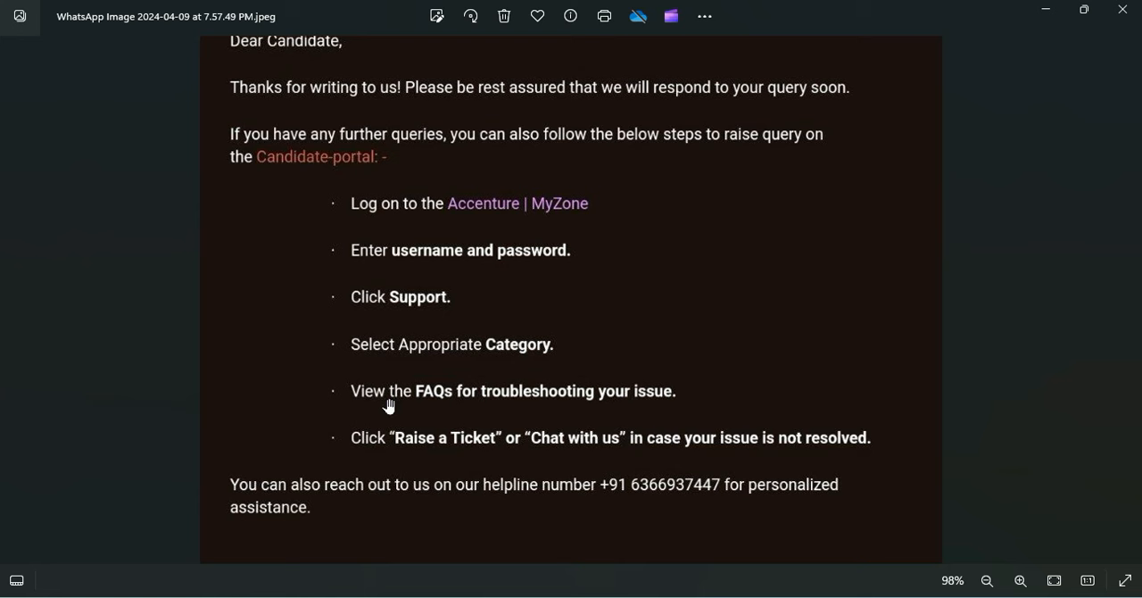
{"action": "mouse_move", "coordinate": [500, 448]}
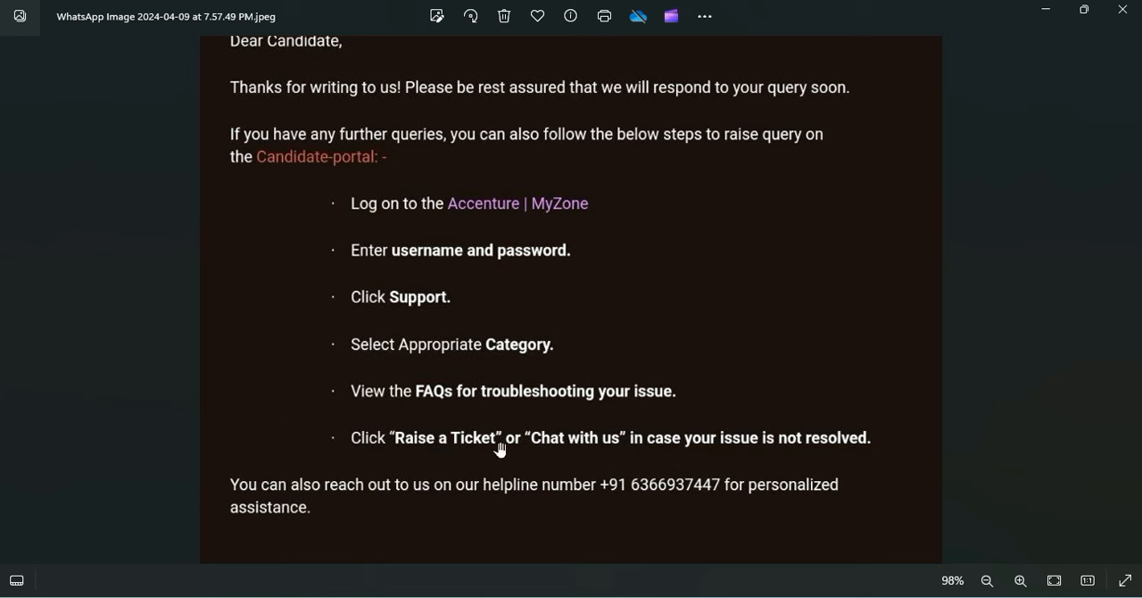
{"action": "mouse_move", "coordinate": [823, 452]}
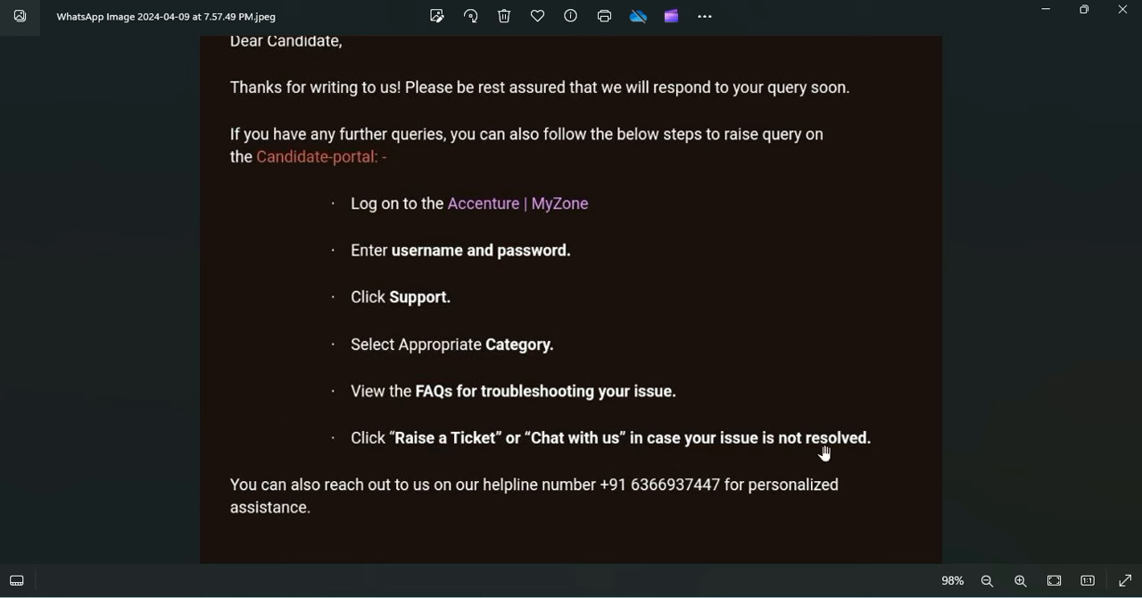
{"action": "mouse_move", "coordinate": [425, 414]}
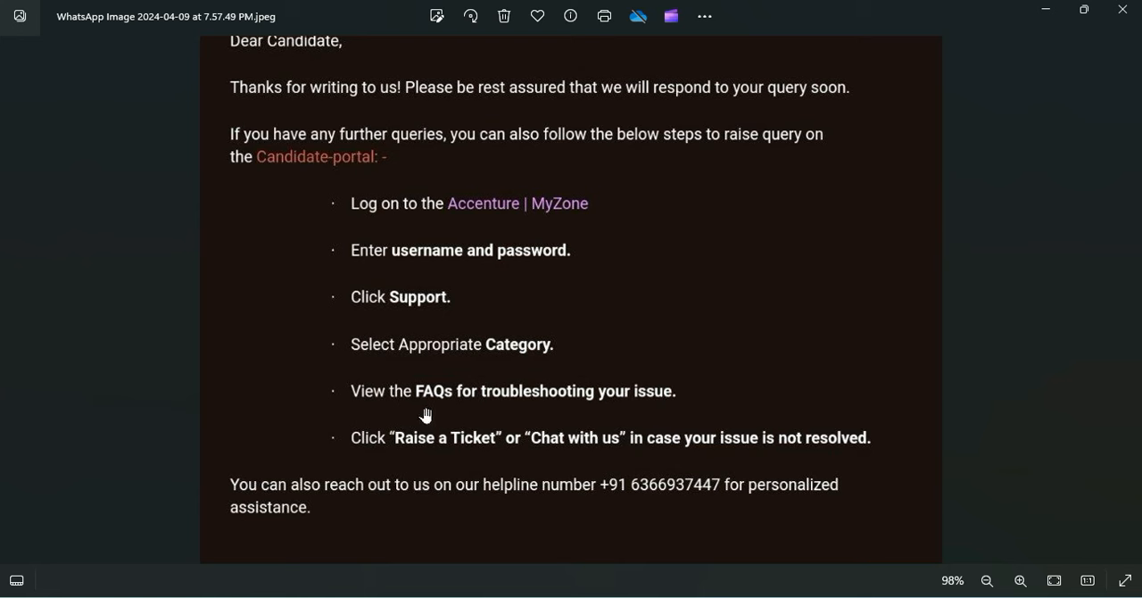
{"action": "mouse_move", "coordinate": [837, 468]}
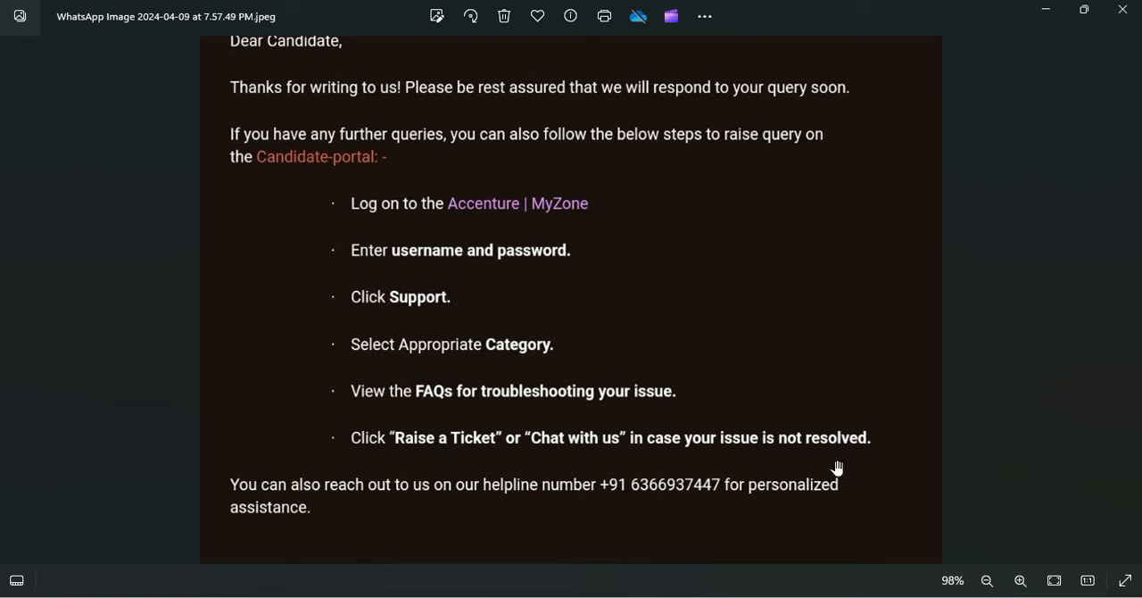
{"action": "mouse_move", "coordinate": [625, 458]}
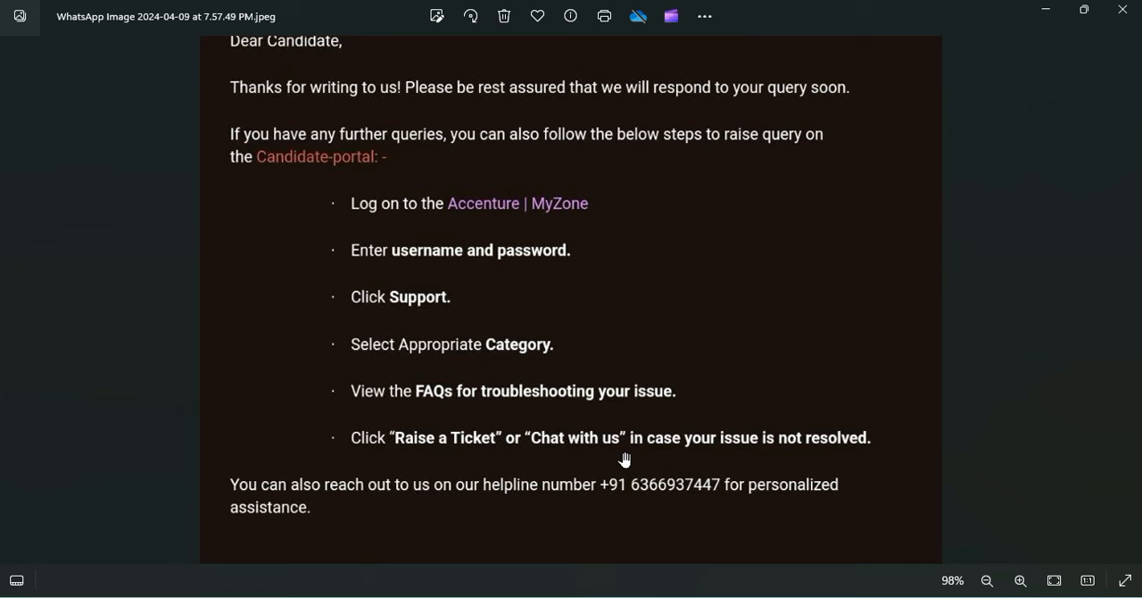
{"action": "mouse_move", "coordinate": [646, 495]}
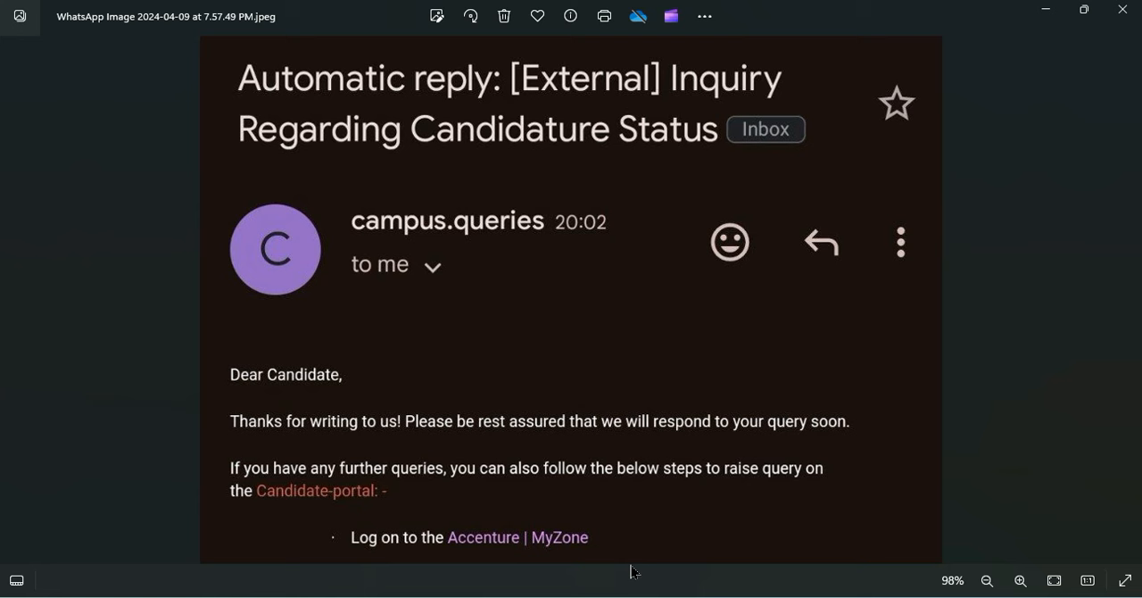
{"action": "mouse_move", "coordinate": [560, 311]}
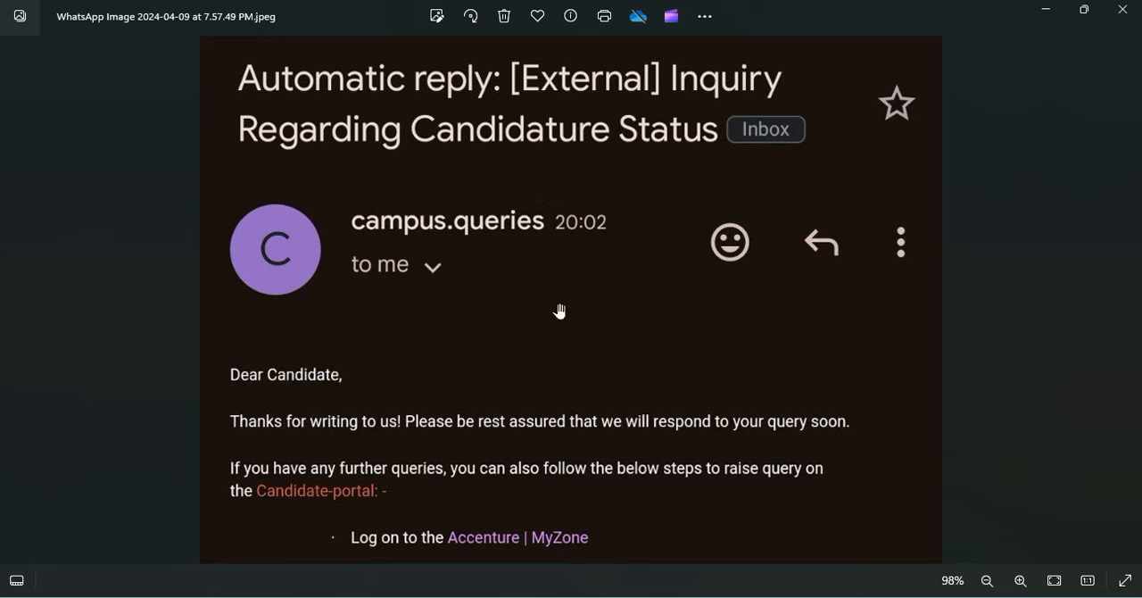
{"action": "scroll", "scroll_direction": "down", "scroll_amount": 3}
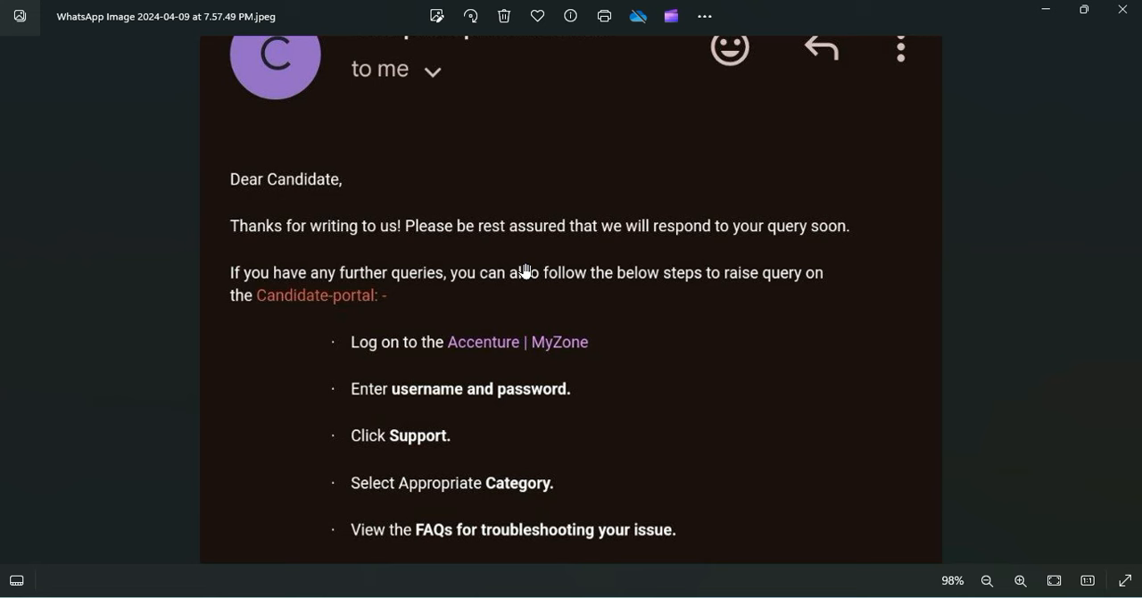
{"action": "mouse_move", "coordinate": [504, 194]}
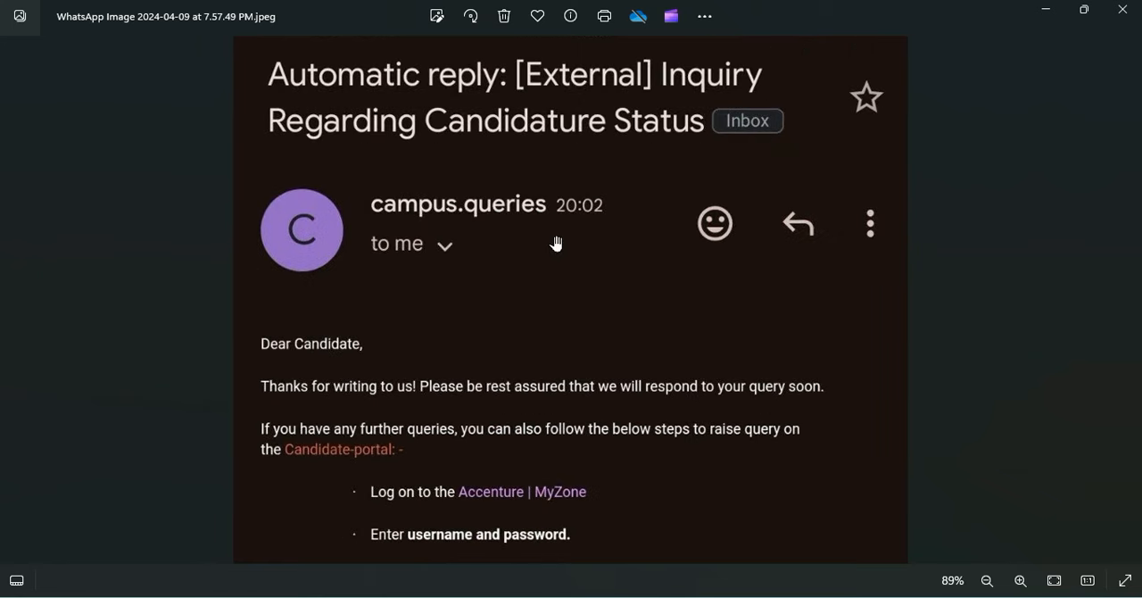
{"action": "scroll", "scroll_direction": "down", "scroll_amount": 3}
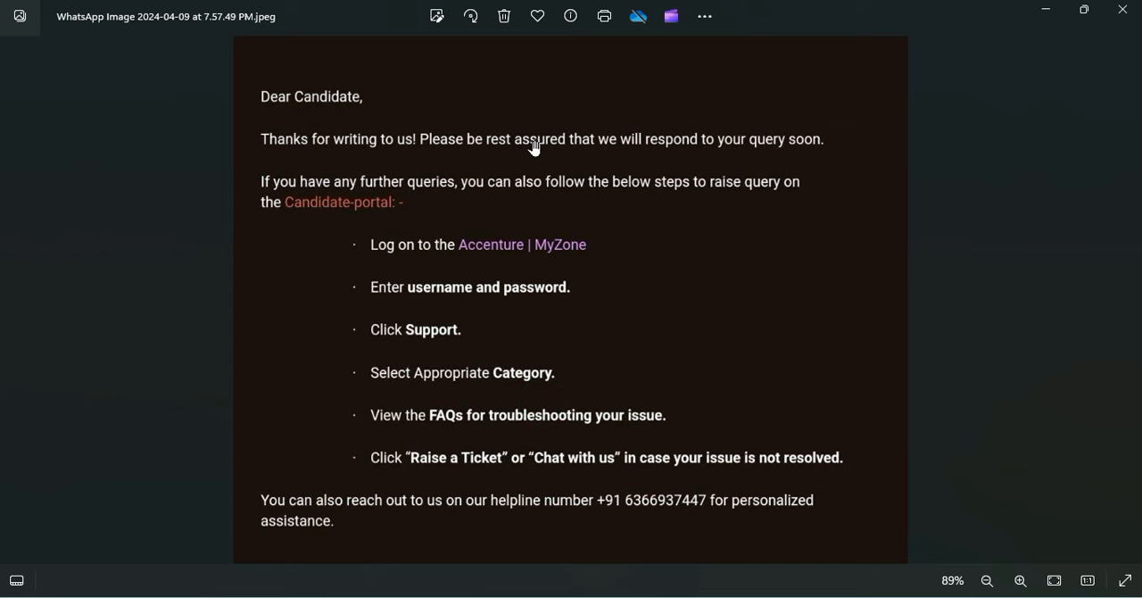
{"action": "mouse_move", "coordinate": [536, 315]}
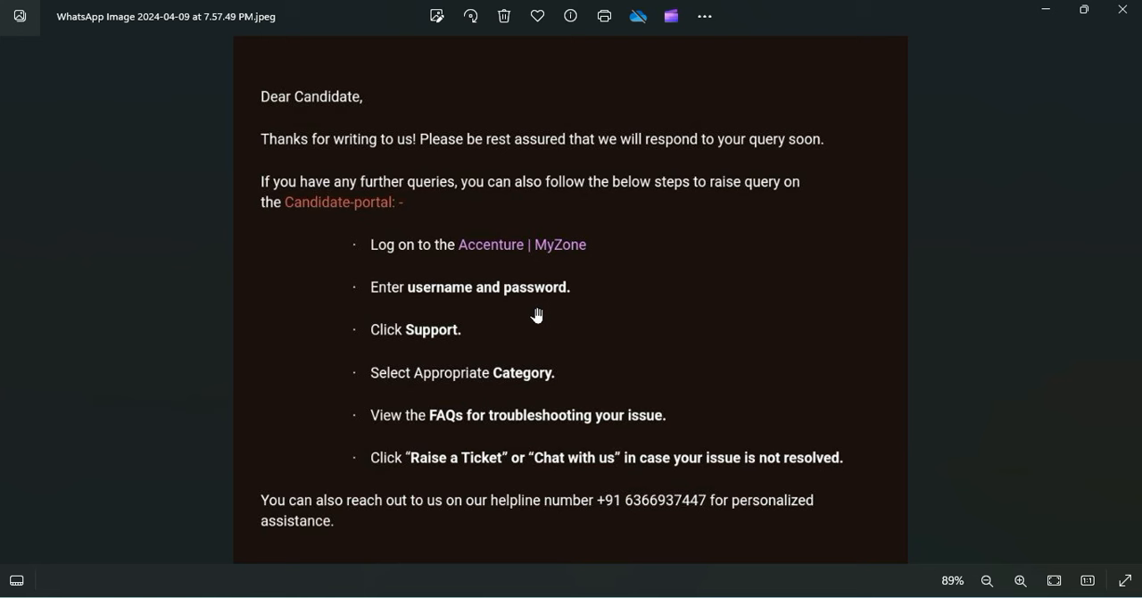
{"action": "mouse_move", "coordinate": [788, 477]}
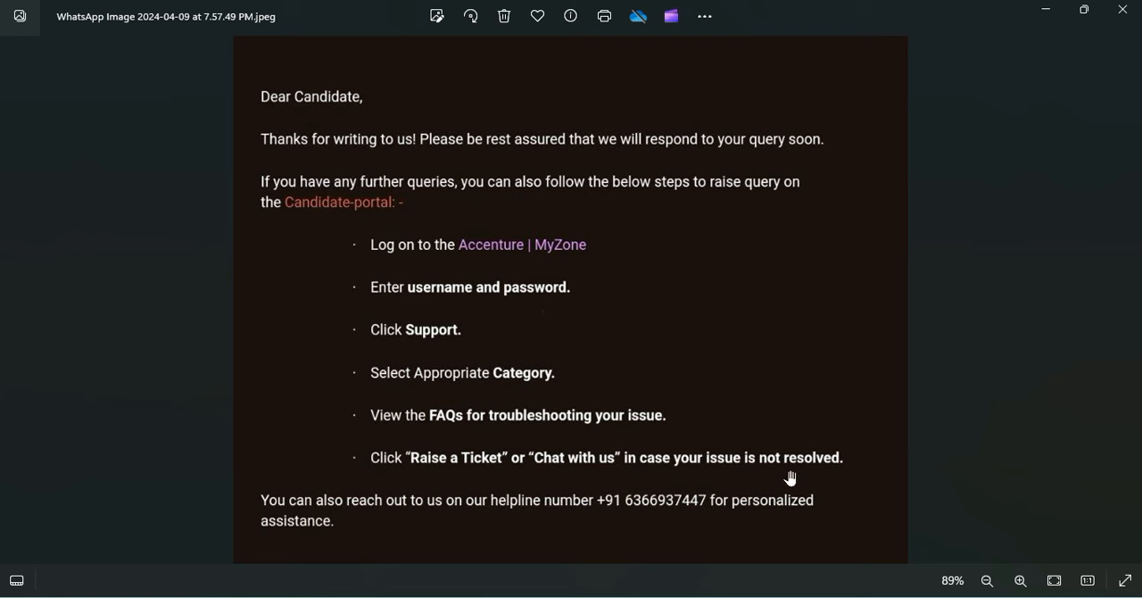